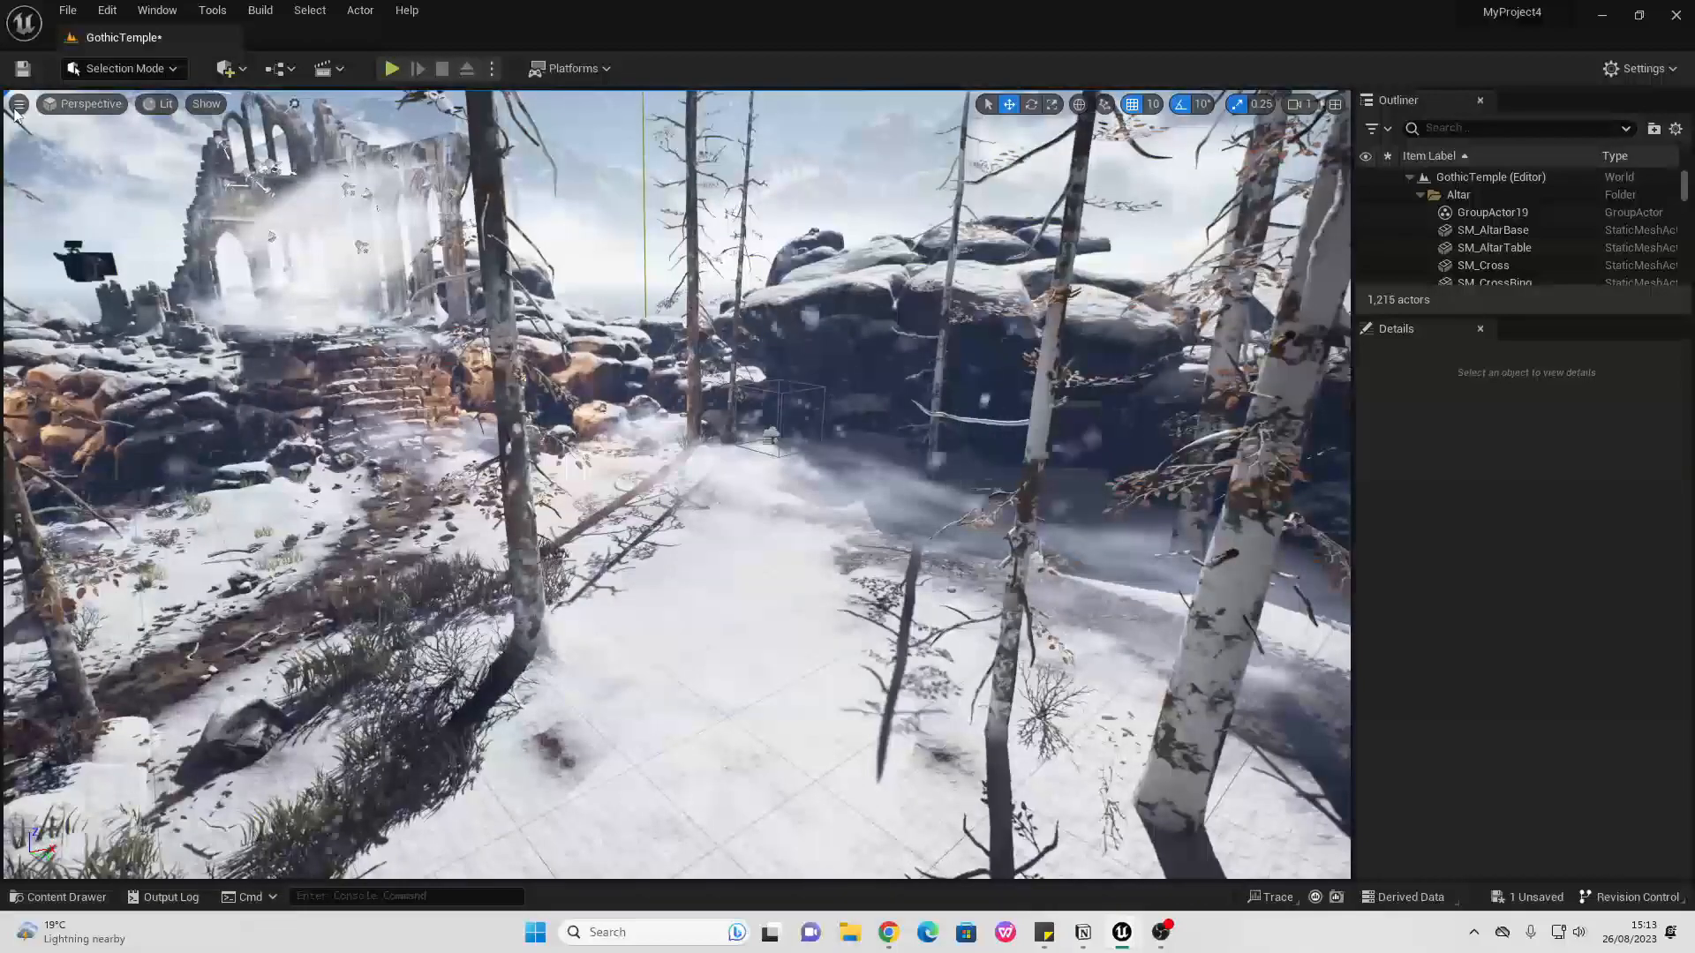
Open the High Resolution Screenshot settings from the viewport options over the snowy temple scene.
click(19, 105)
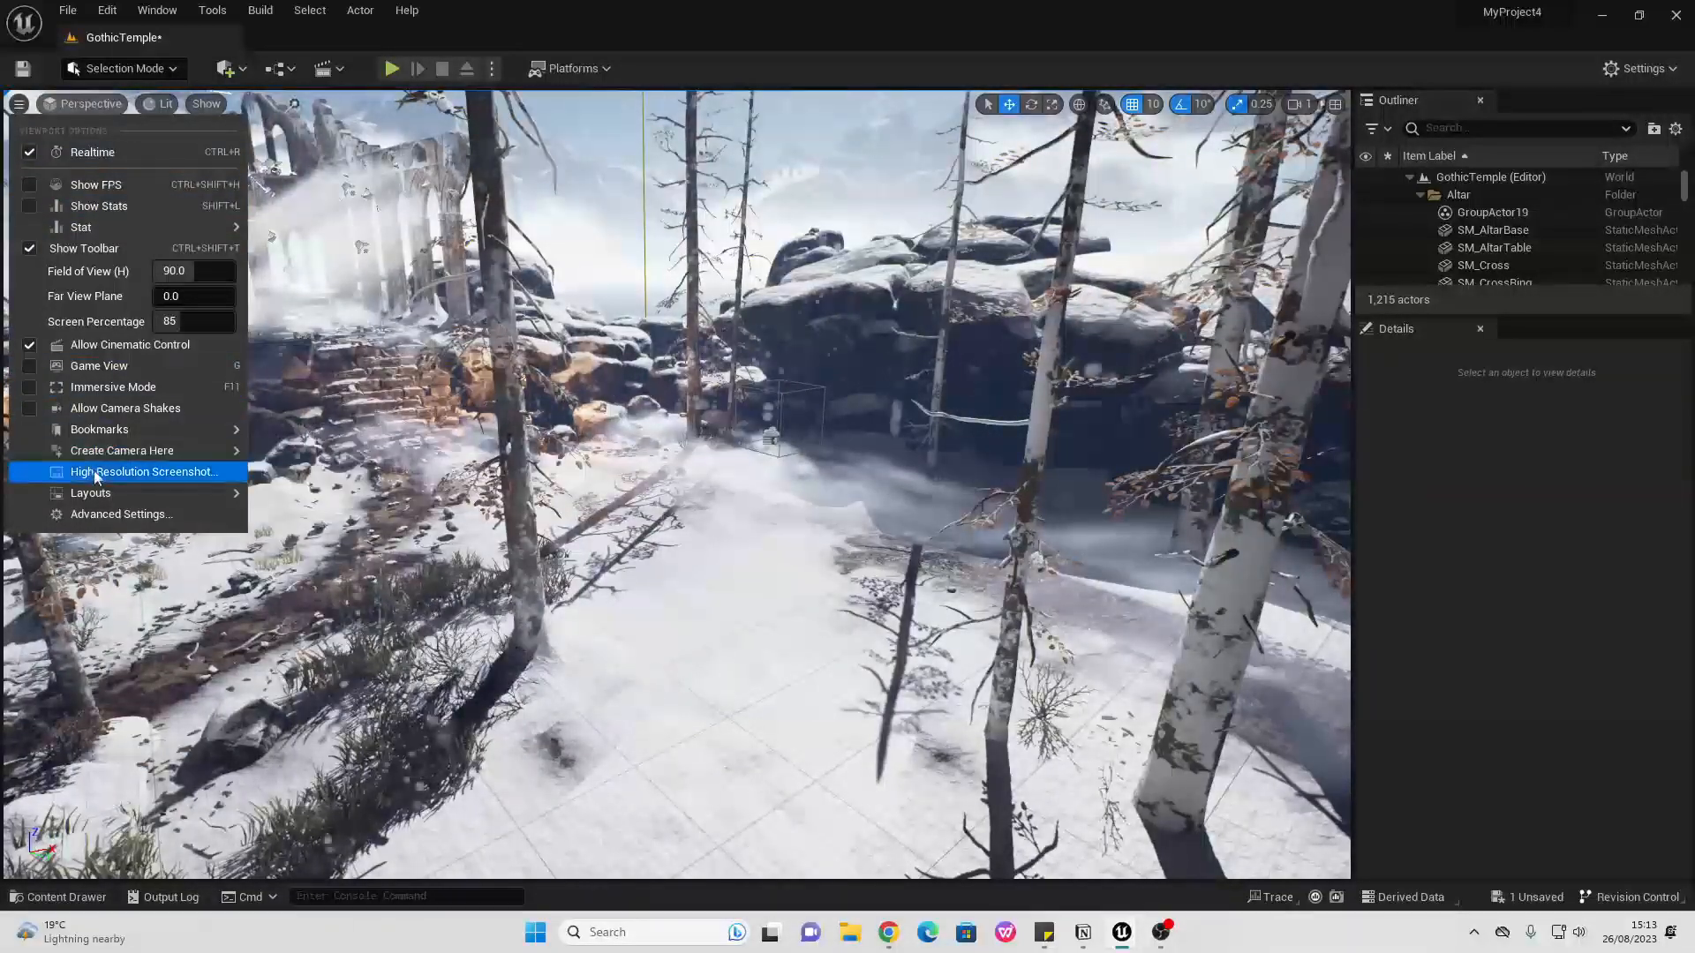
click(145, 472)
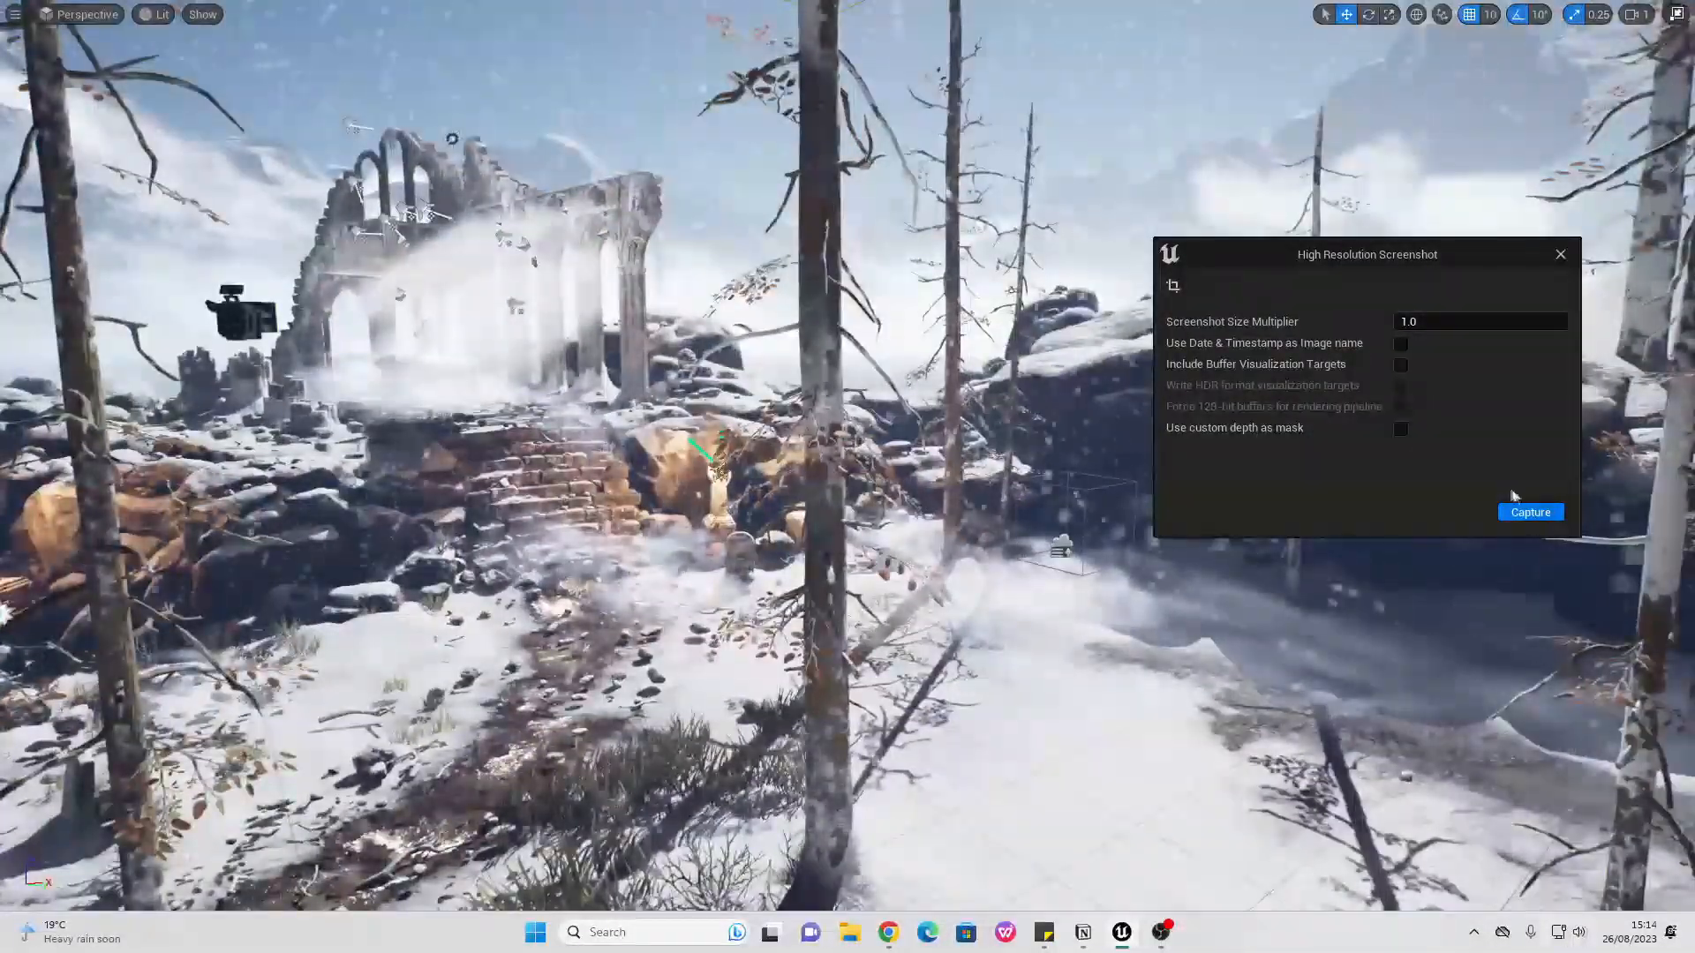
Capture the high-resolution screenshot and open HighresScreenshot00000 from the WindowsEditor folder.
click(1530, 512)
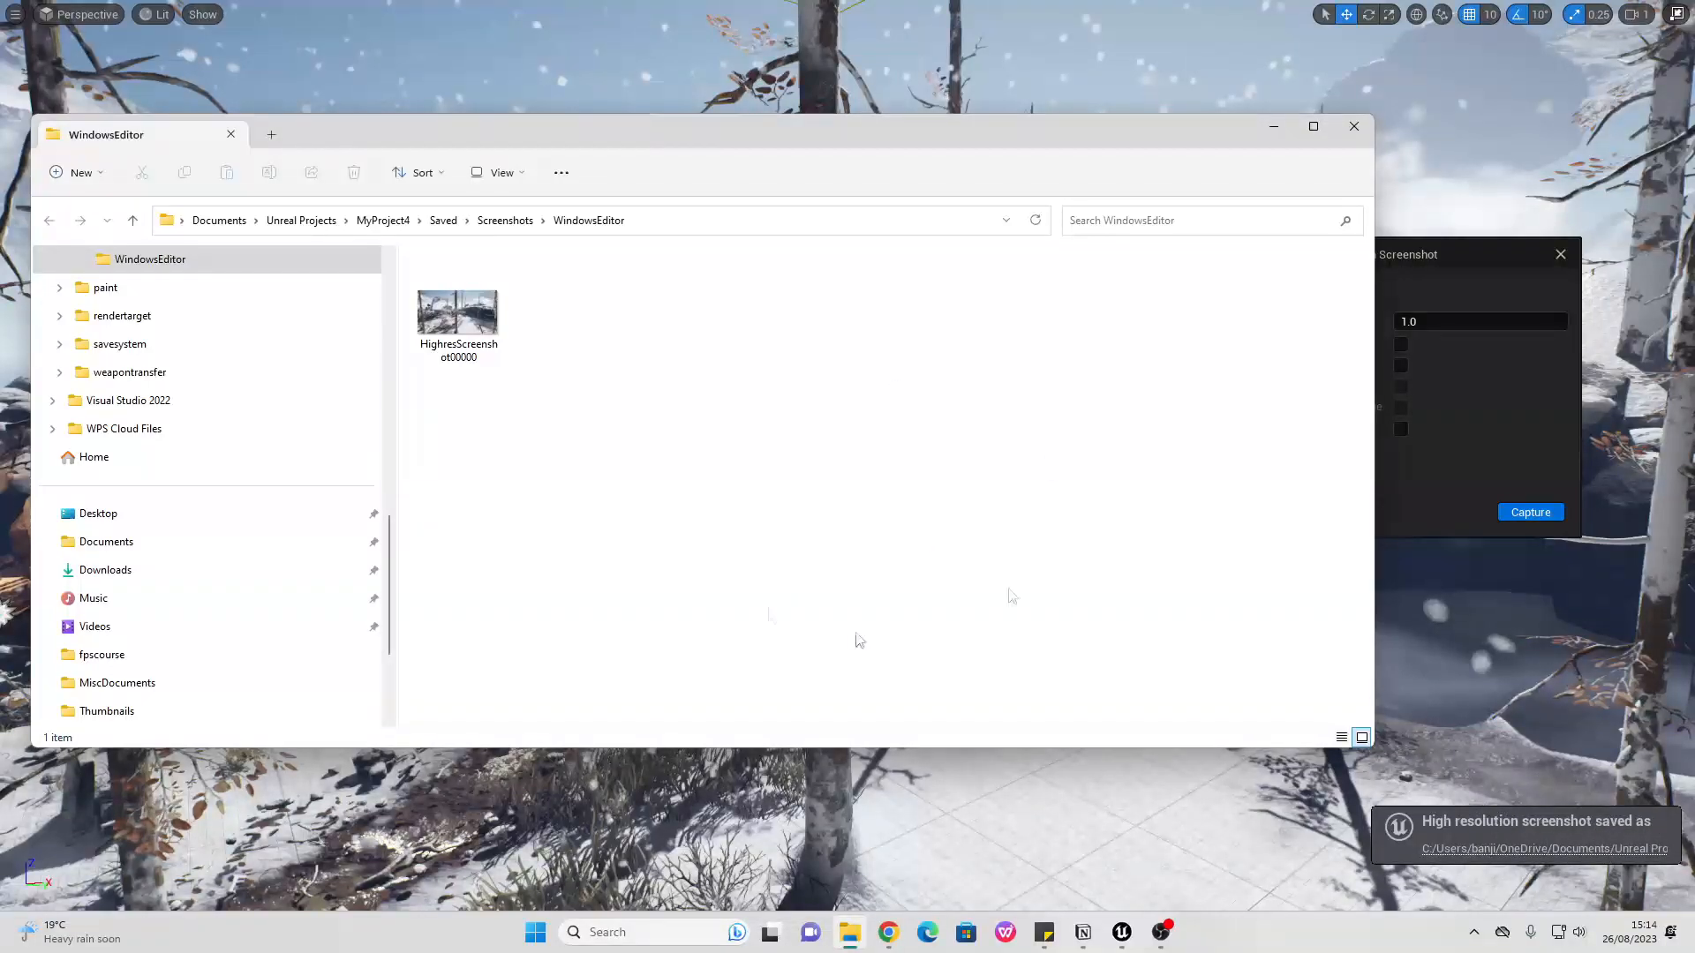
click(457, 308)
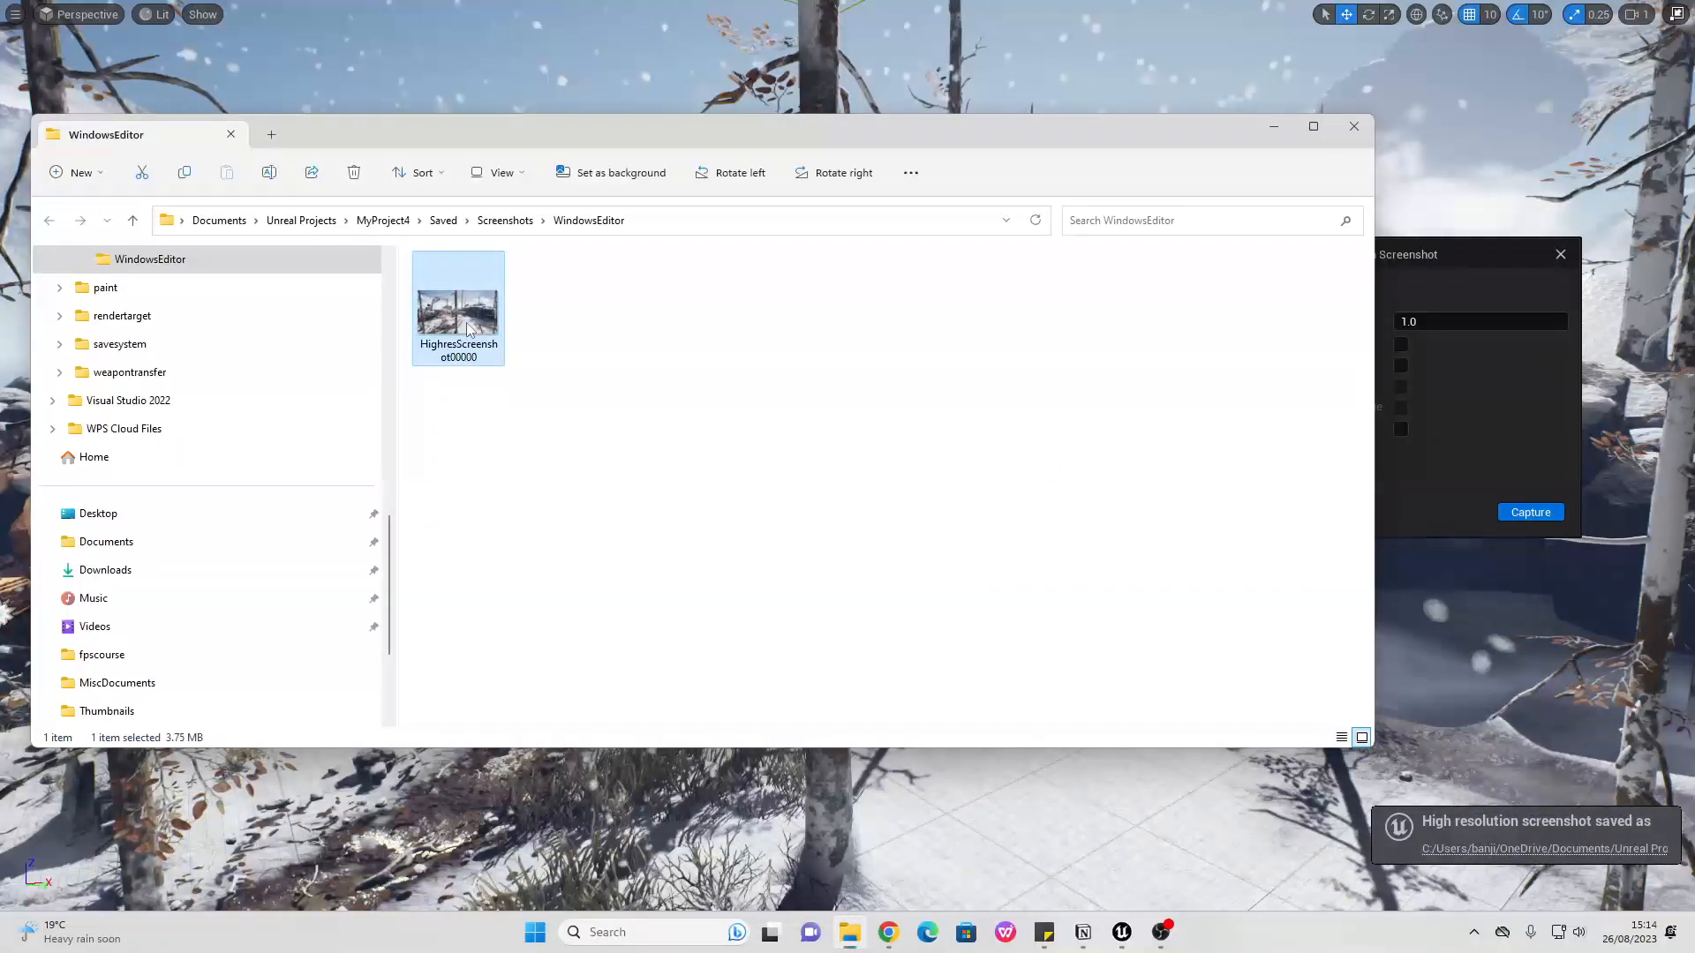
double_click(457, 302)
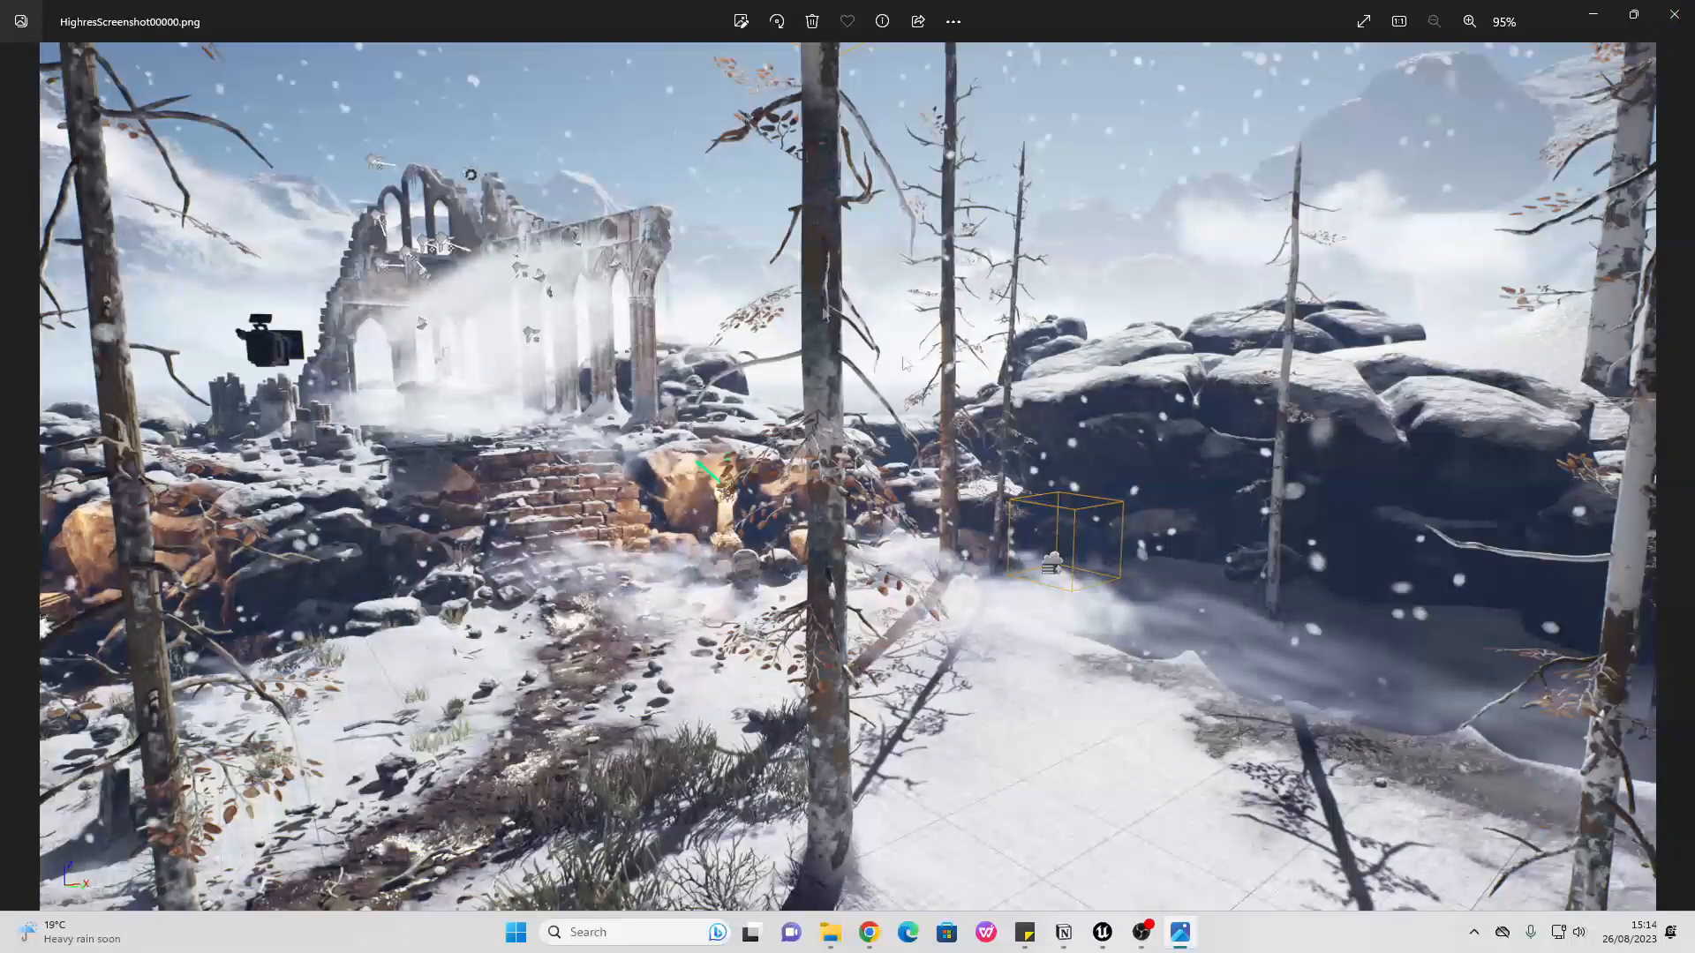
mouse_move(1196, 595)
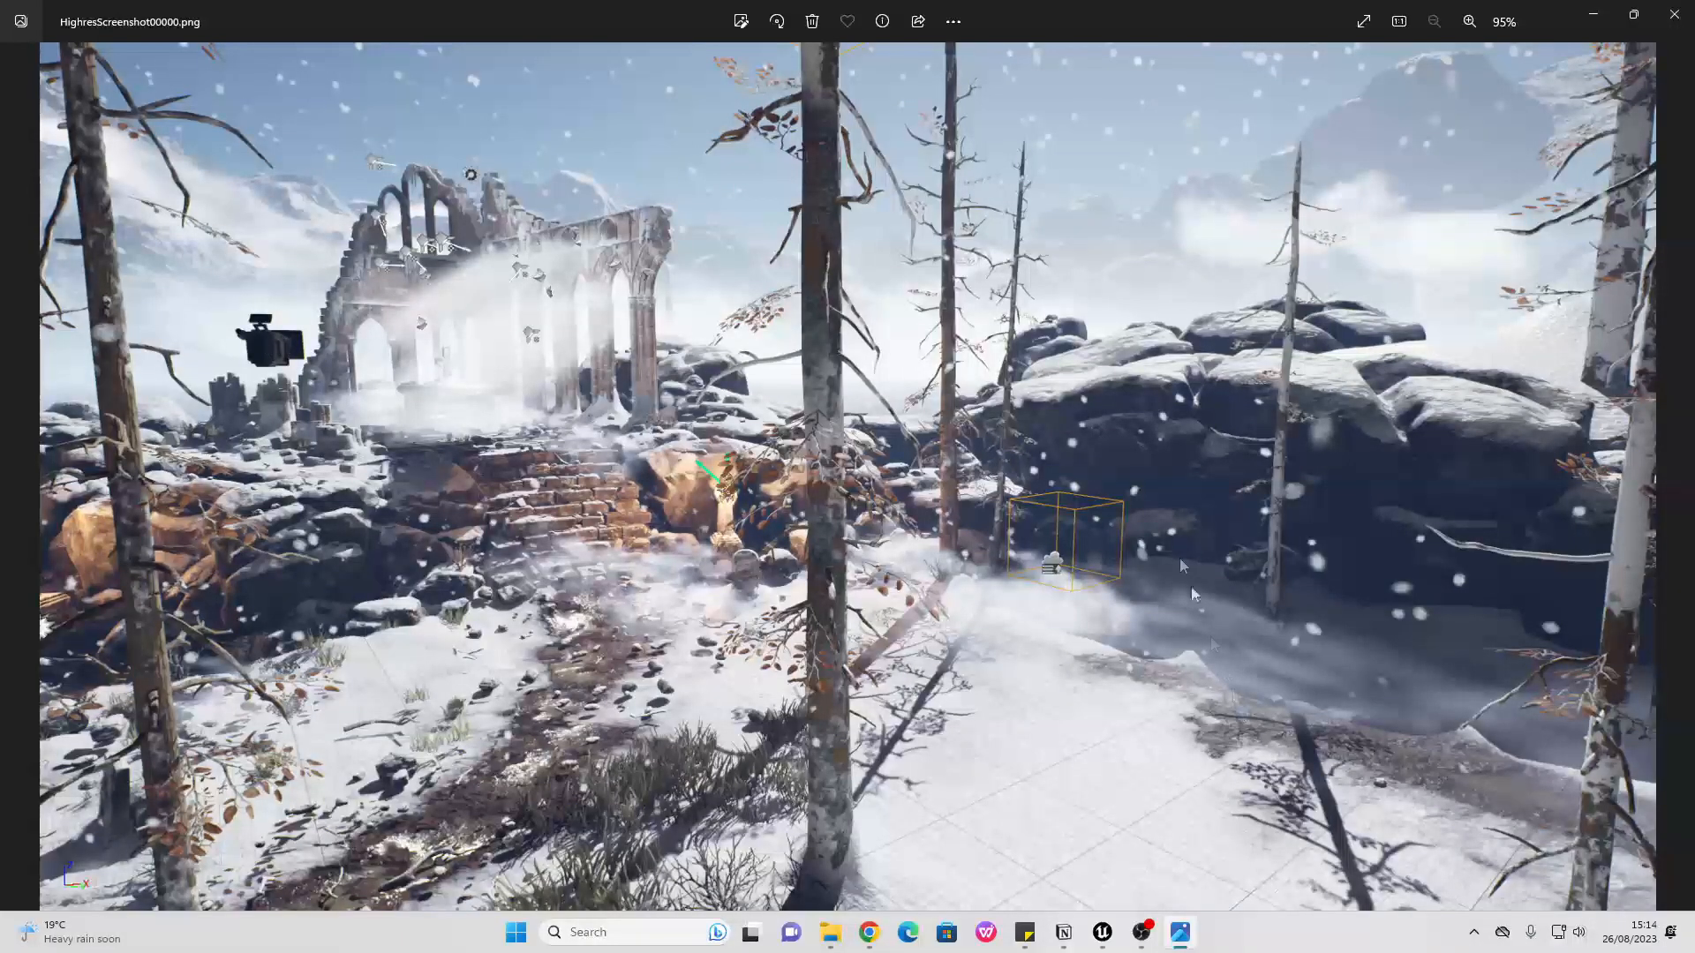
mouse_move(1677, 14)
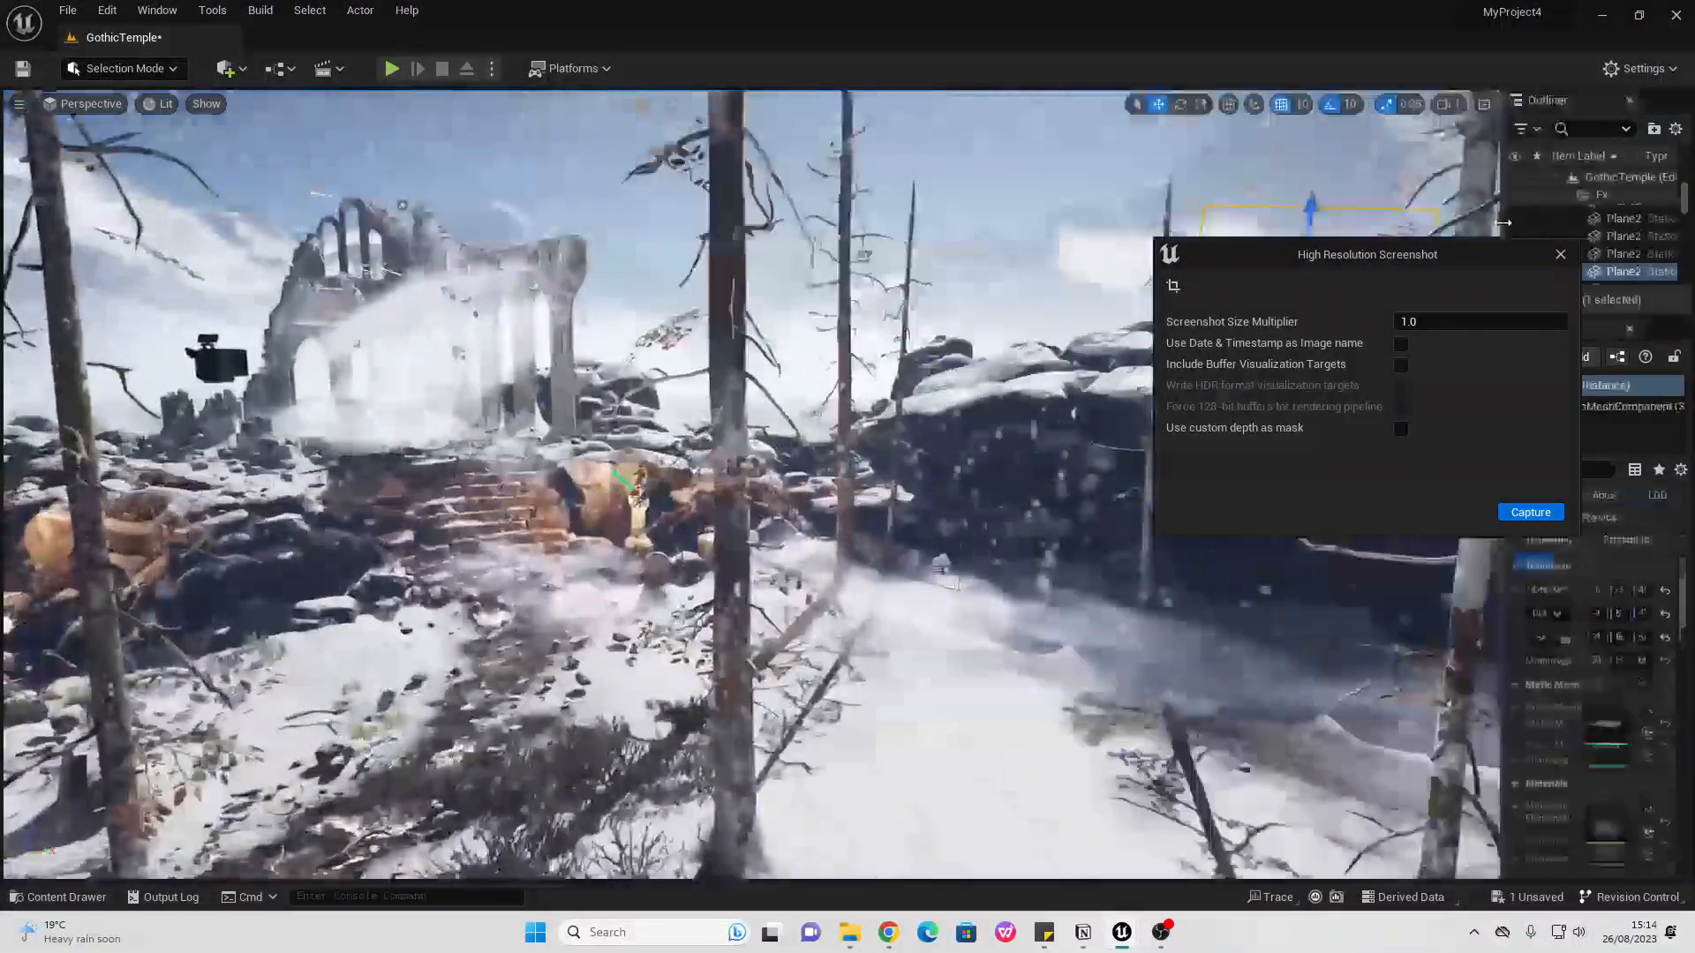
Return the viewport to immersive full-screen game view of the snowy temple.
click(18, 104)
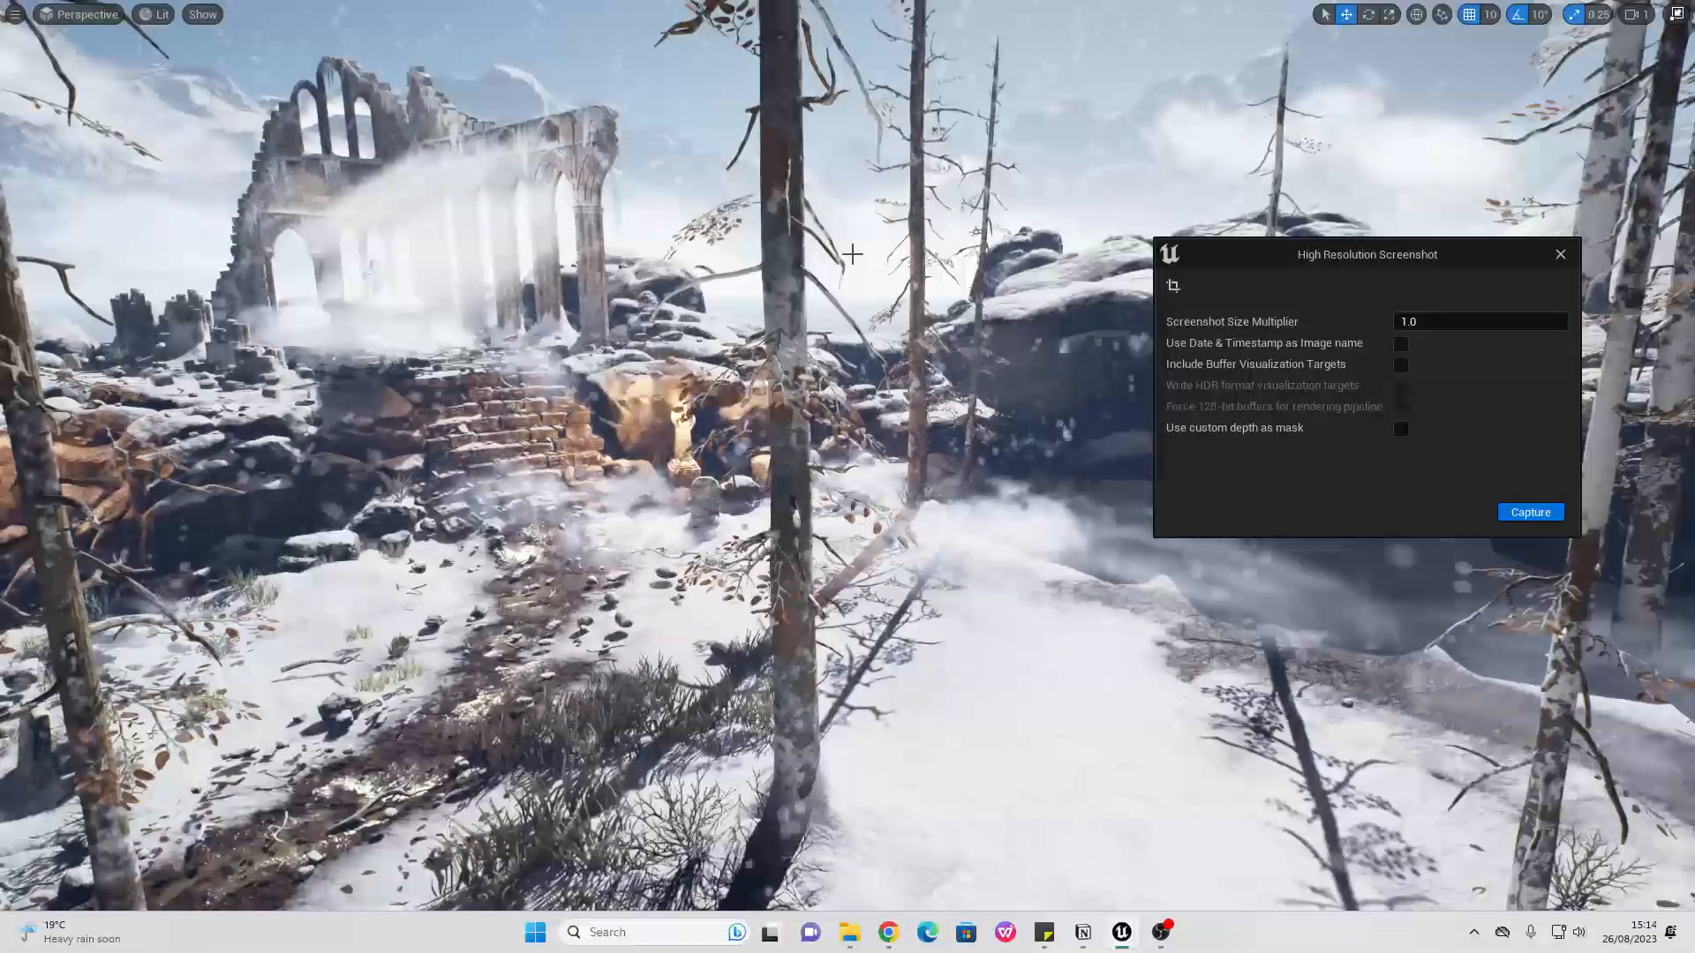
mouse_move(1453, 141)
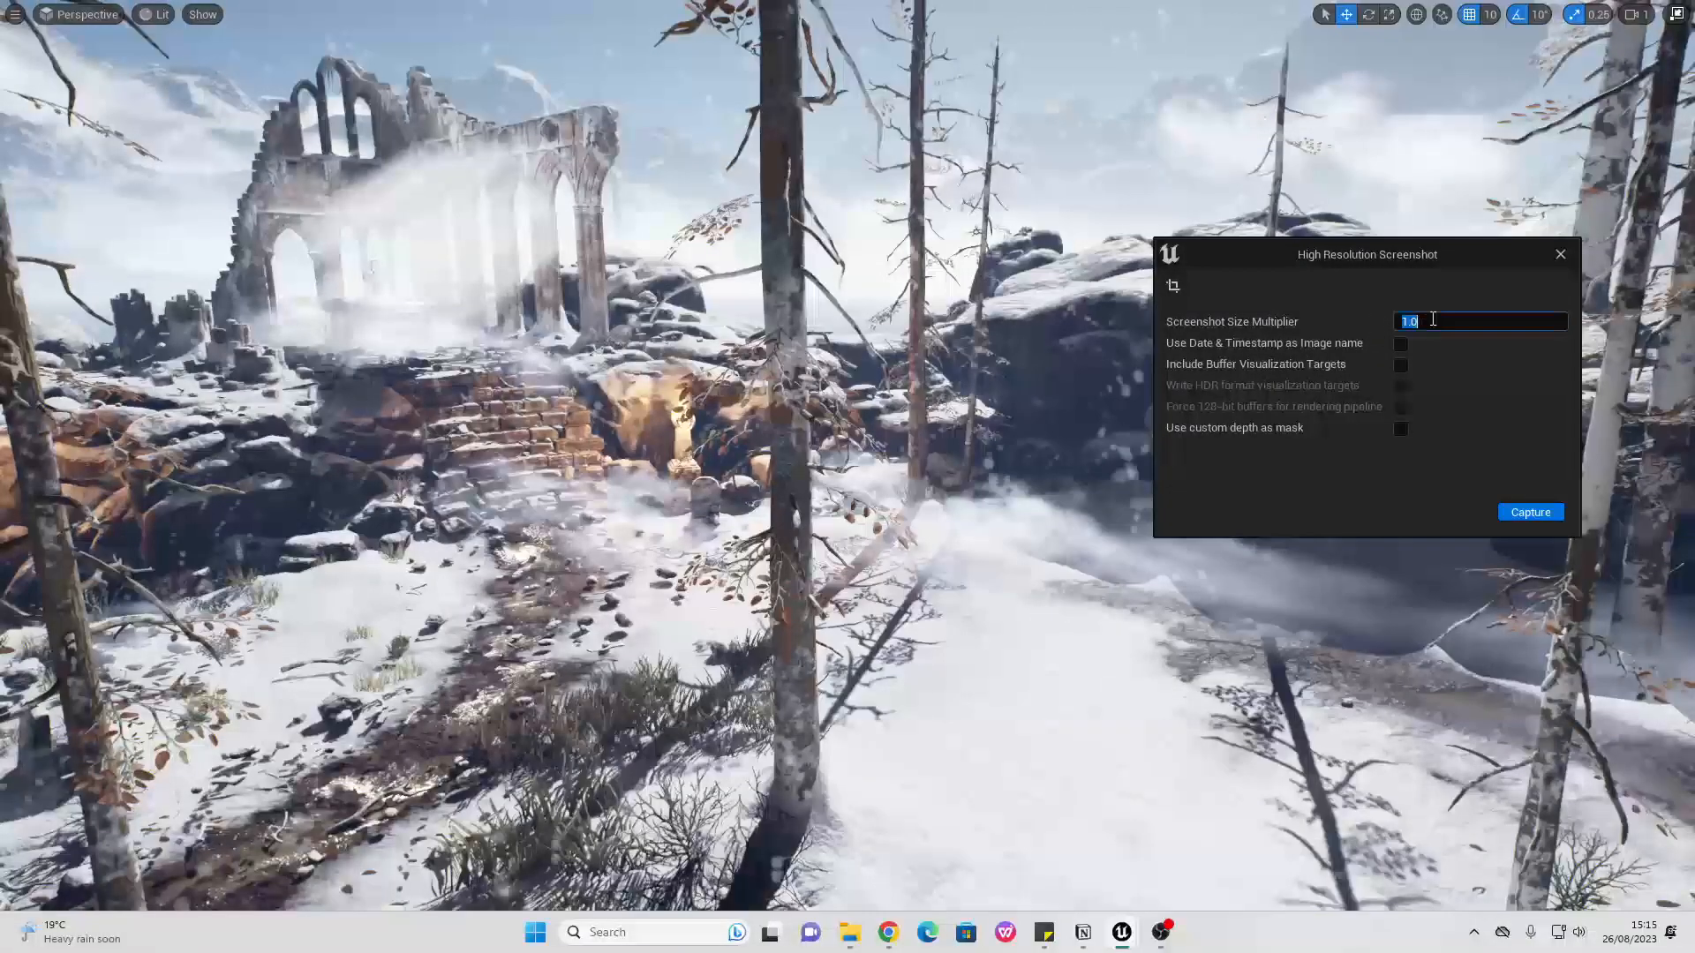
Set the Screenshot Size Multiplier to 2.
text(2)
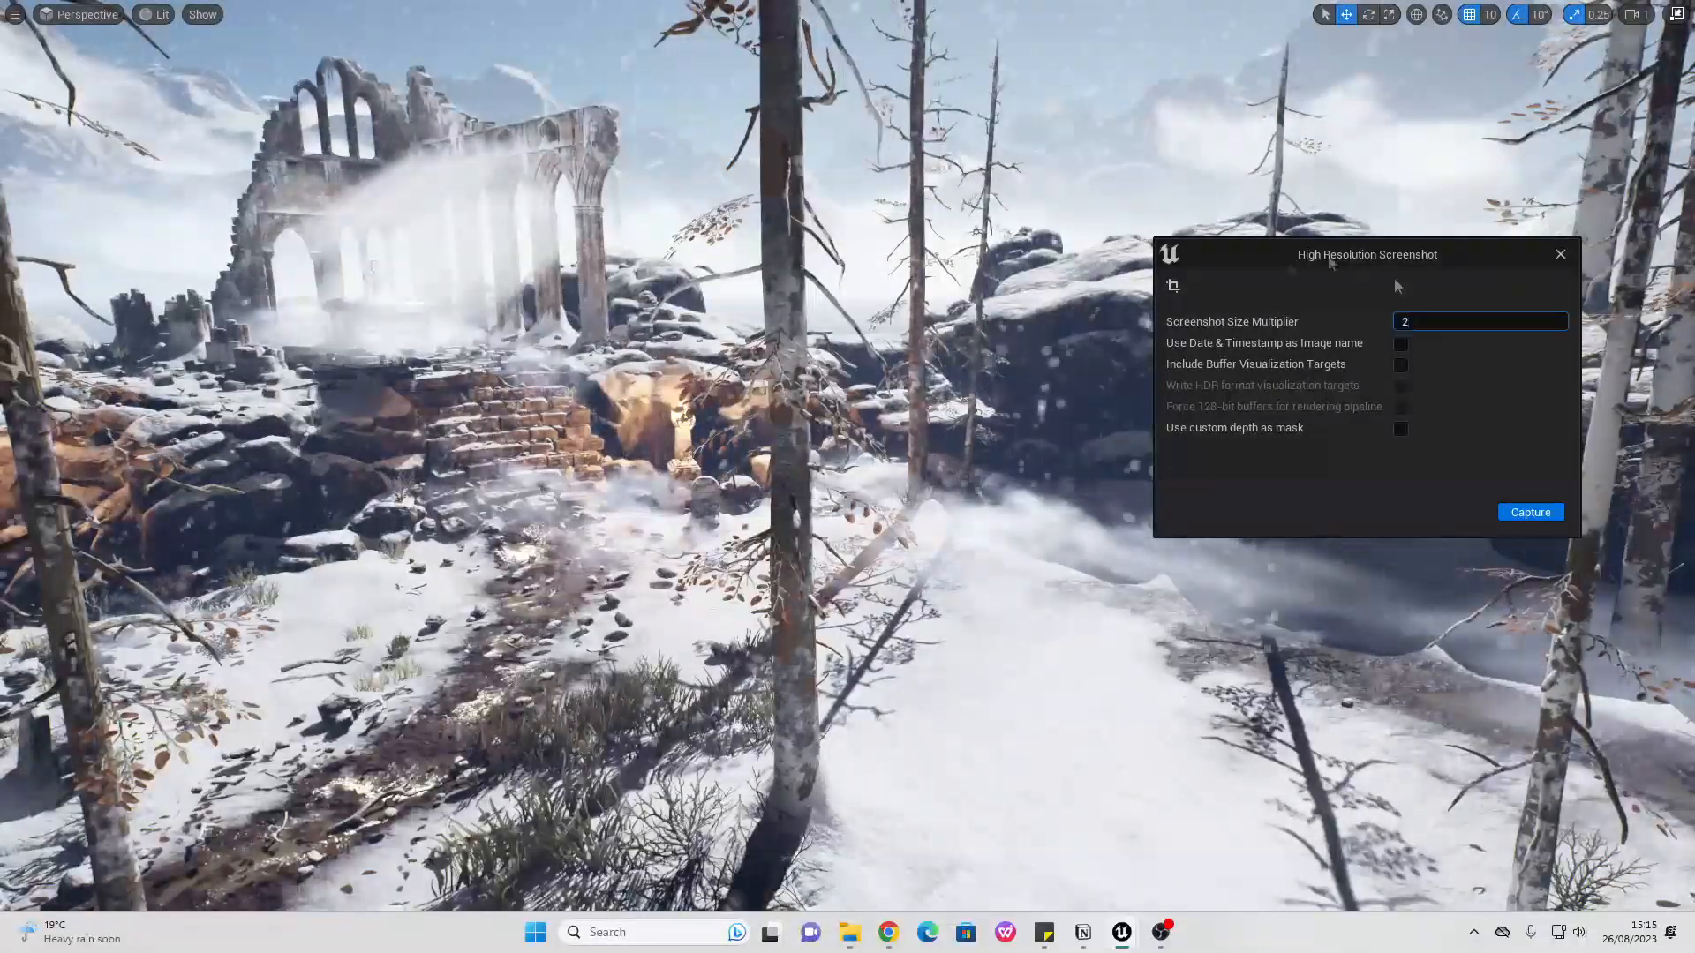